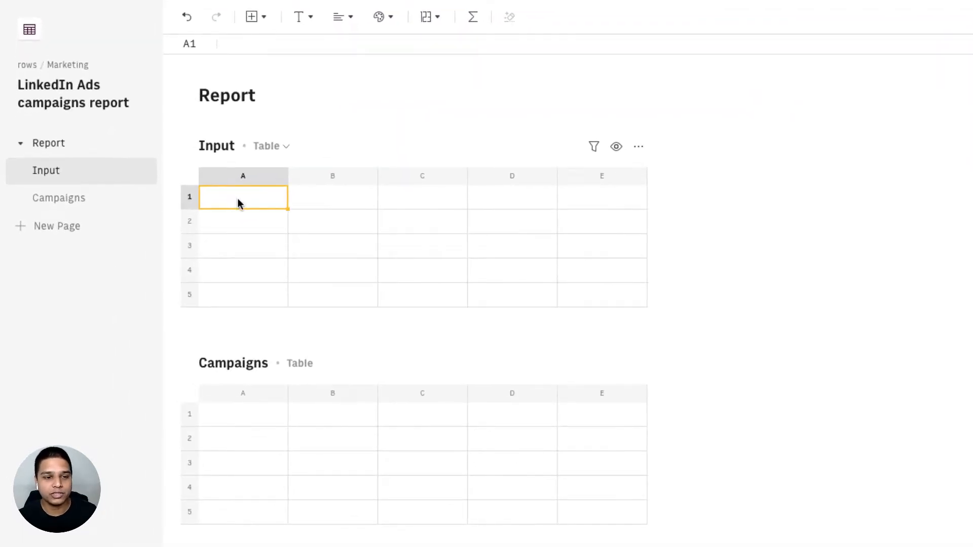
# Label A1 'Date' and add a date-range picker in B1, widening column B to fit.
pyautogui.write('Date range')
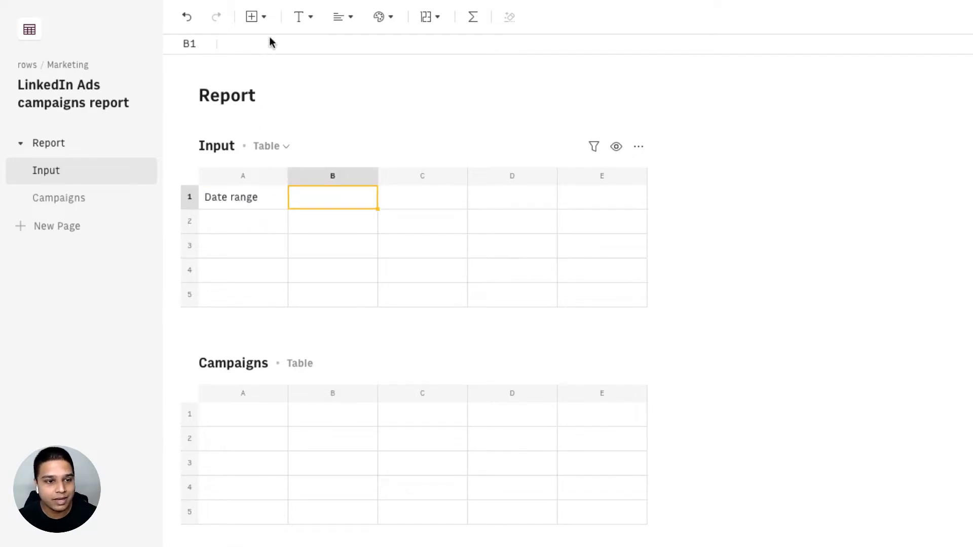
pyautogui.click(251, 16)
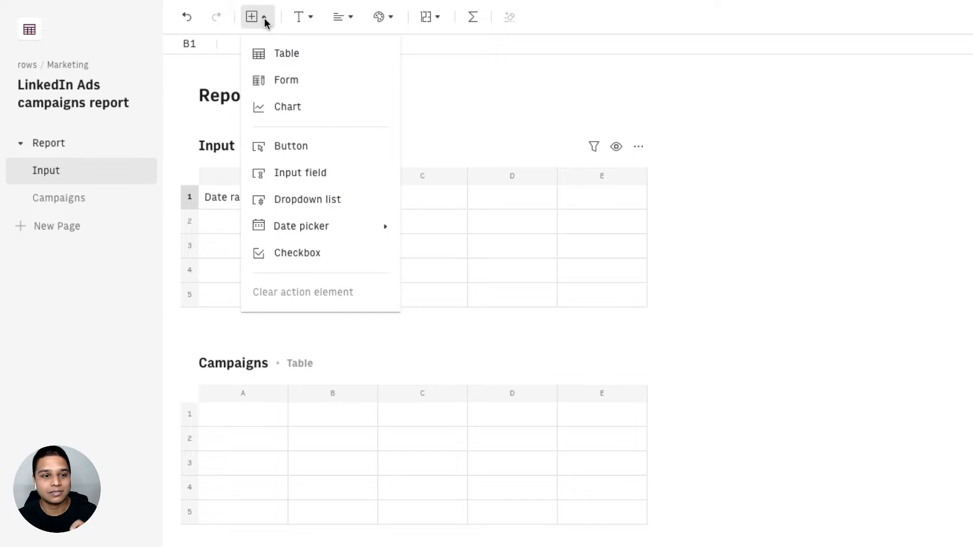
pyautogui.moveTo(302, 226)
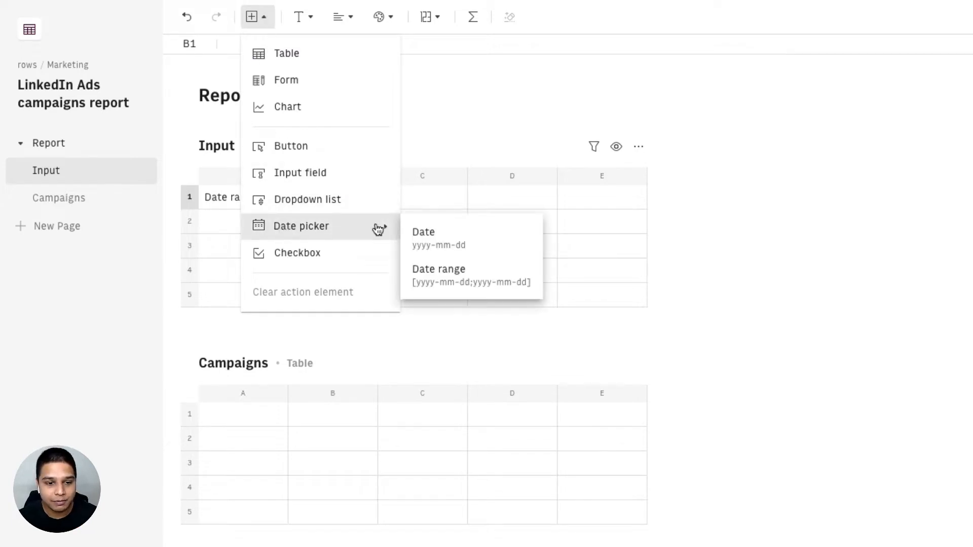
pyautogui.click(438, 269)
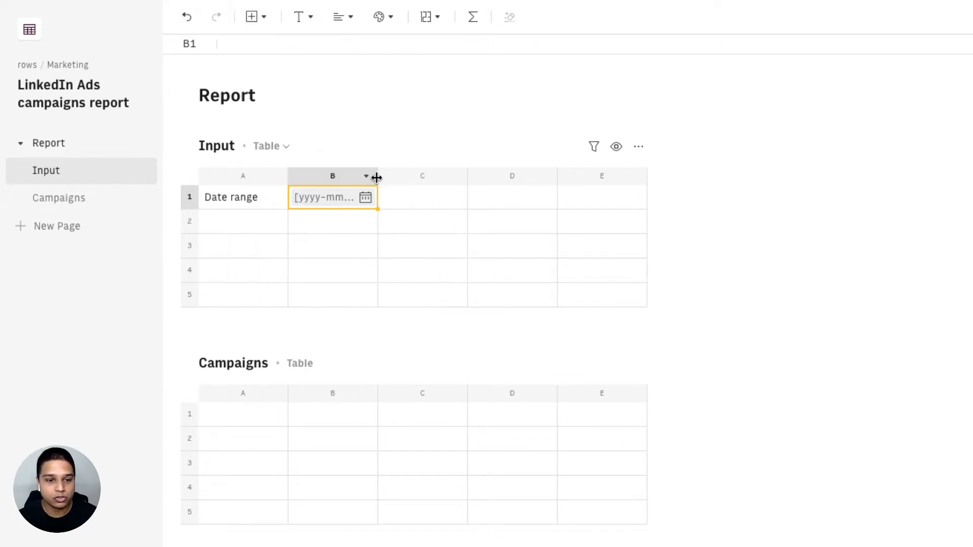
pyautogui.moveTo(377, 176); pyautogui.dragTo(467, 176)
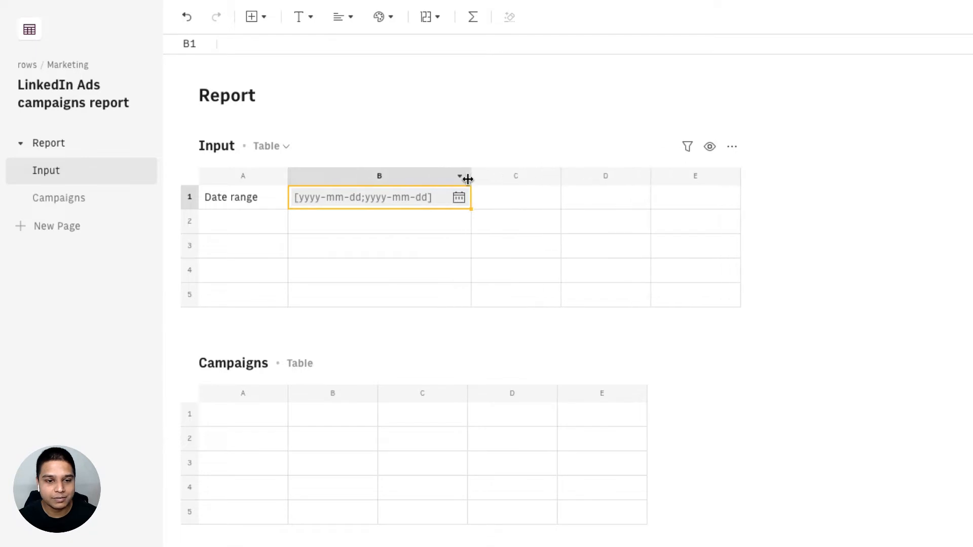
# Set the picker to 2020-01-01 through 2022-05-05 and move to cell A3.
pyautogui.click(352, 238)
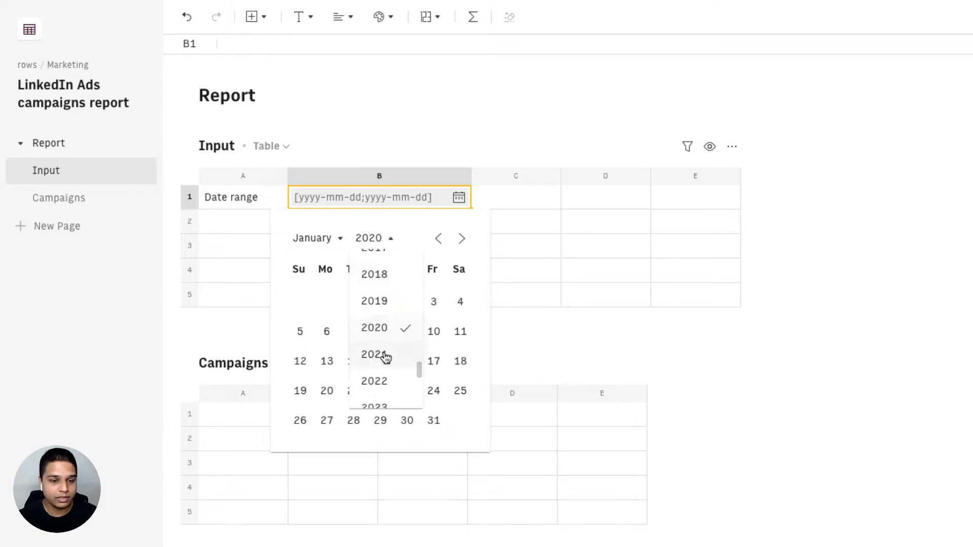
pyautogui.click(373, 354)
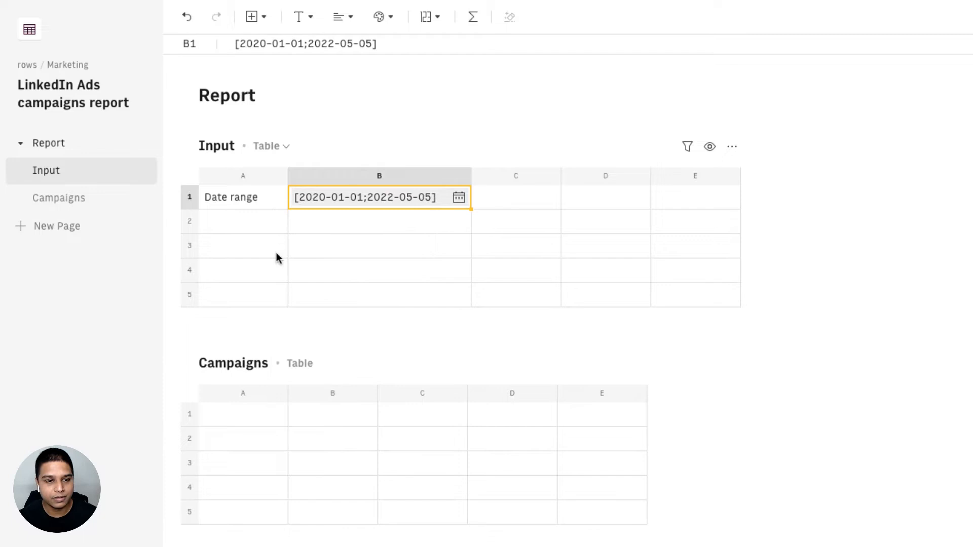
pyautogui.click(244, 245)
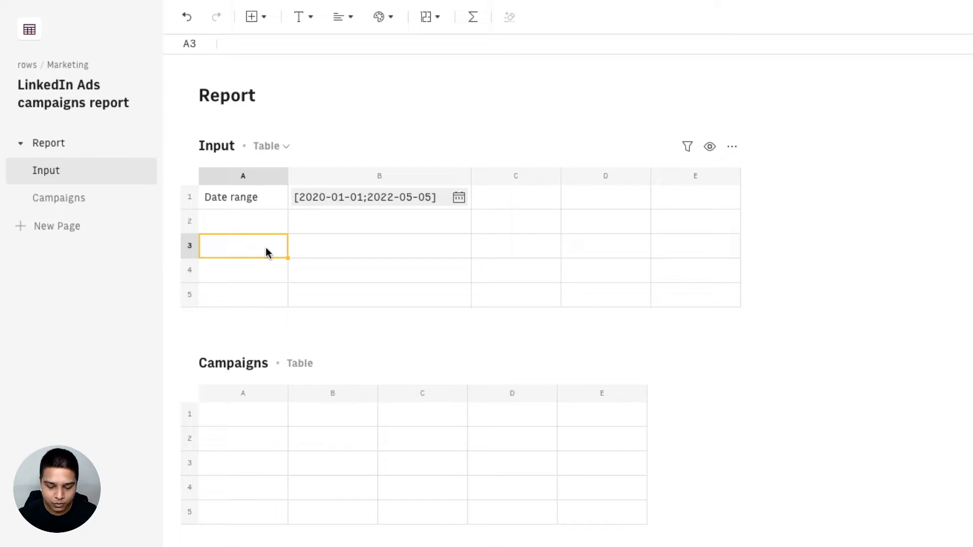
# Enter GET_ACCOUNTS_LINKEDIN_ADS() in A3 to pull the LinkedIn Ad accounts.
pyautogui.write('=link')
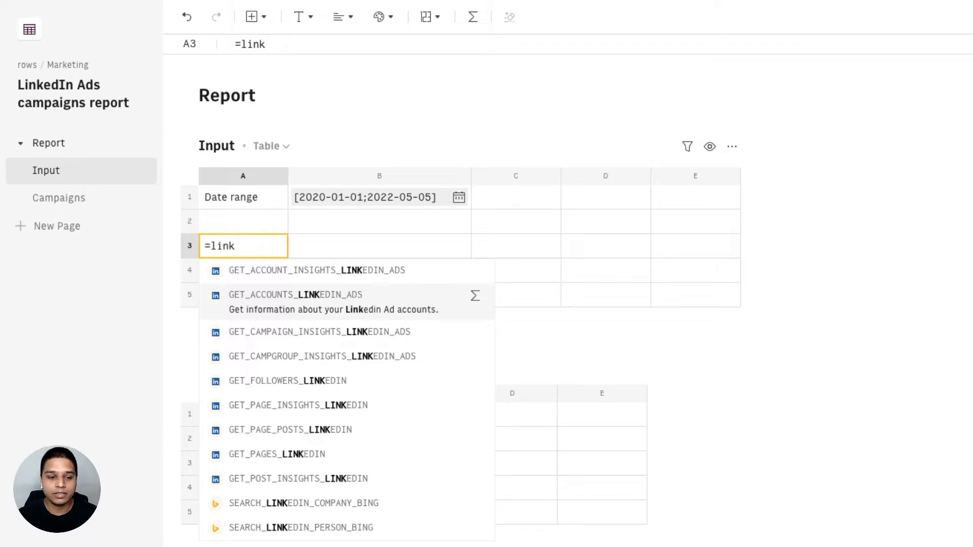
pyautogui.click(290, 295)
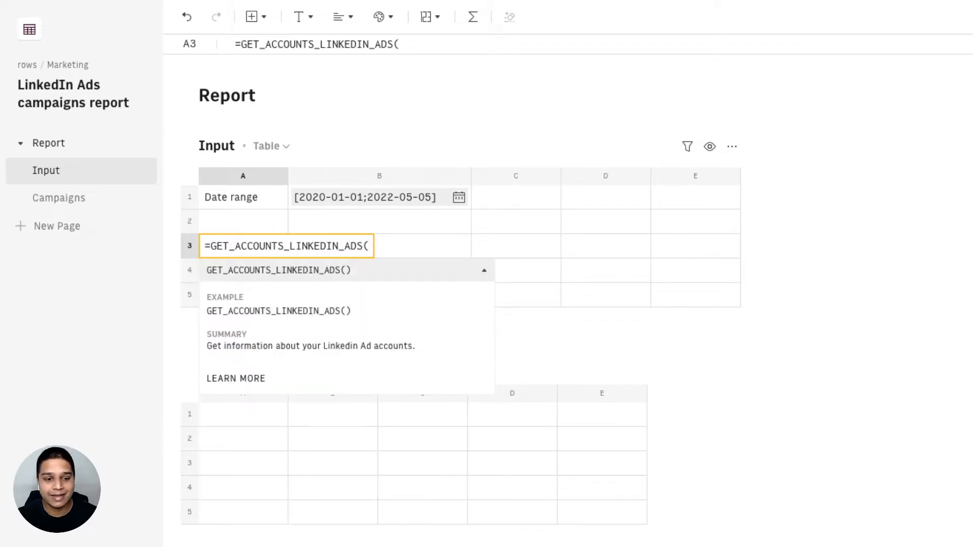
pyautogui.press('Enter')
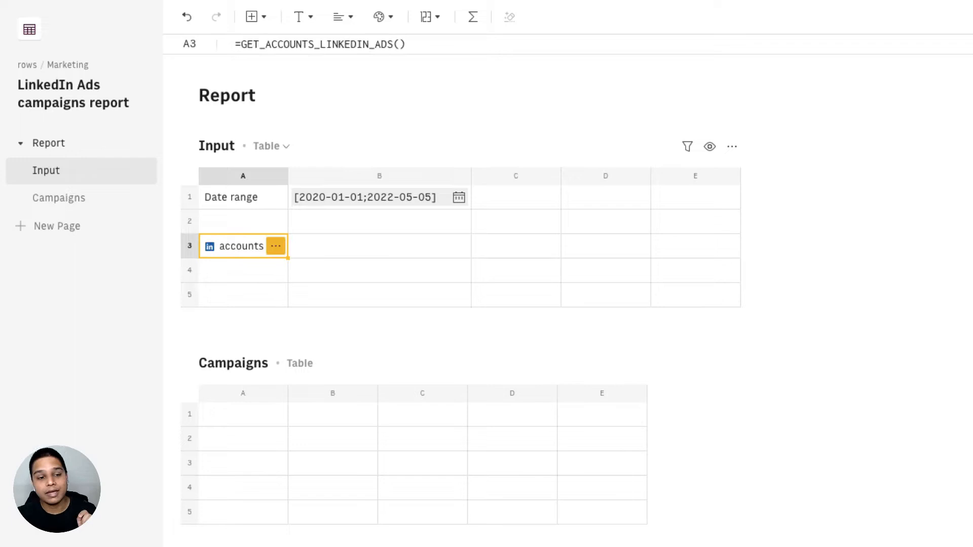
pyautogui.moveTo(273, 262)
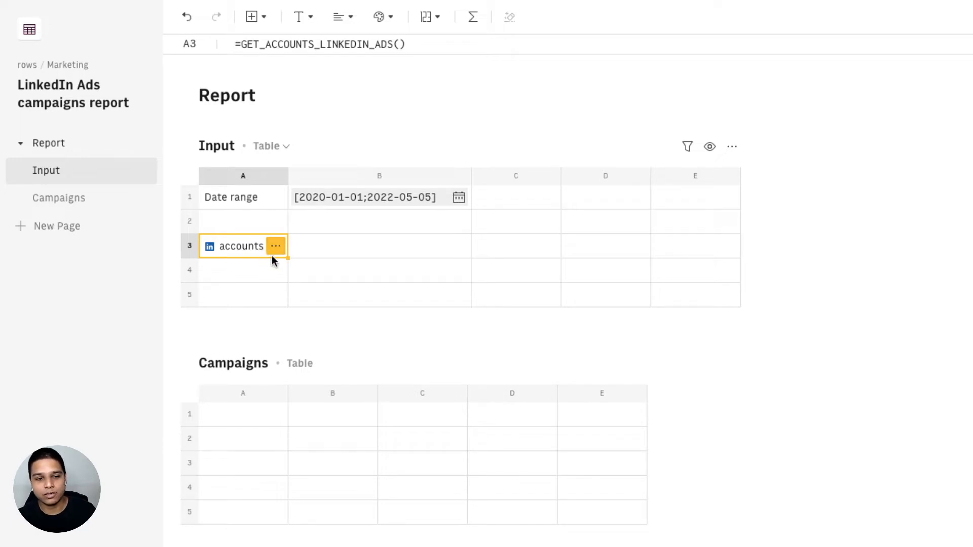
pyautogui.click(275, 245)
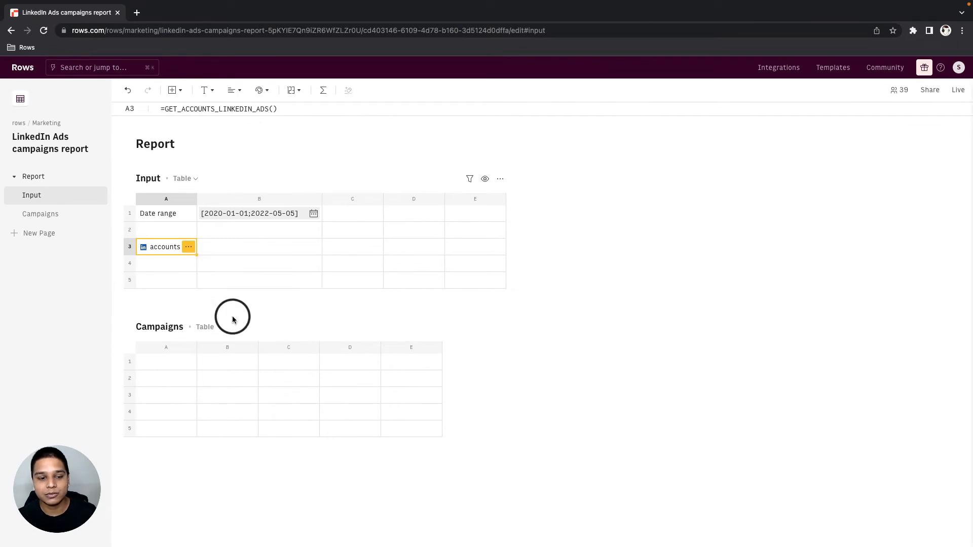
# Create a data table from the accounts cell with Name as its only header.
pyautogui.click(189, 246)
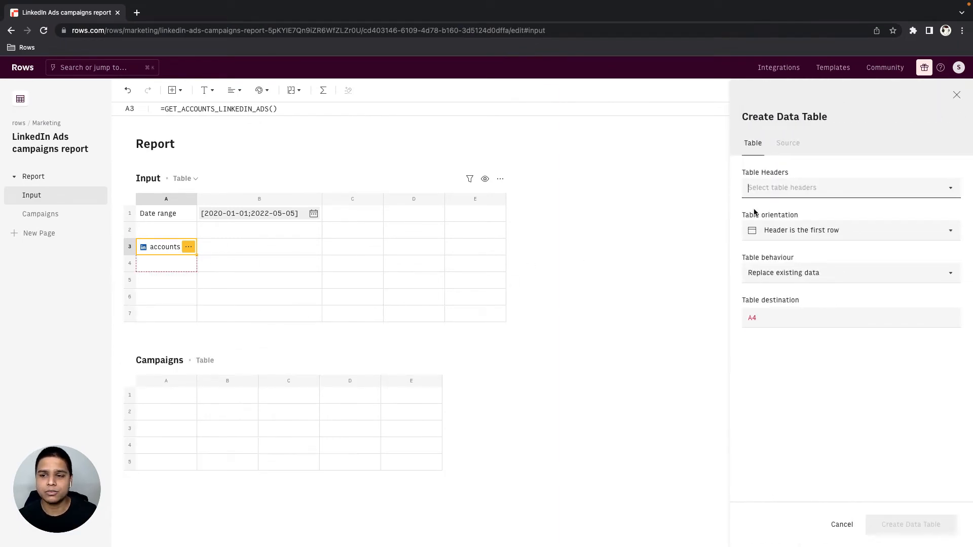
pyautogui.click(851, 187)
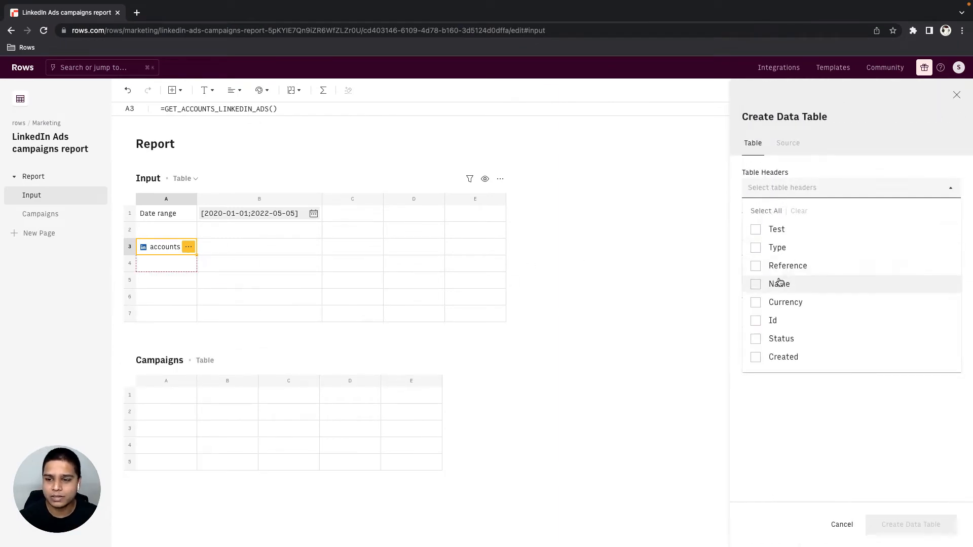
pyautogui.click(755, 284)
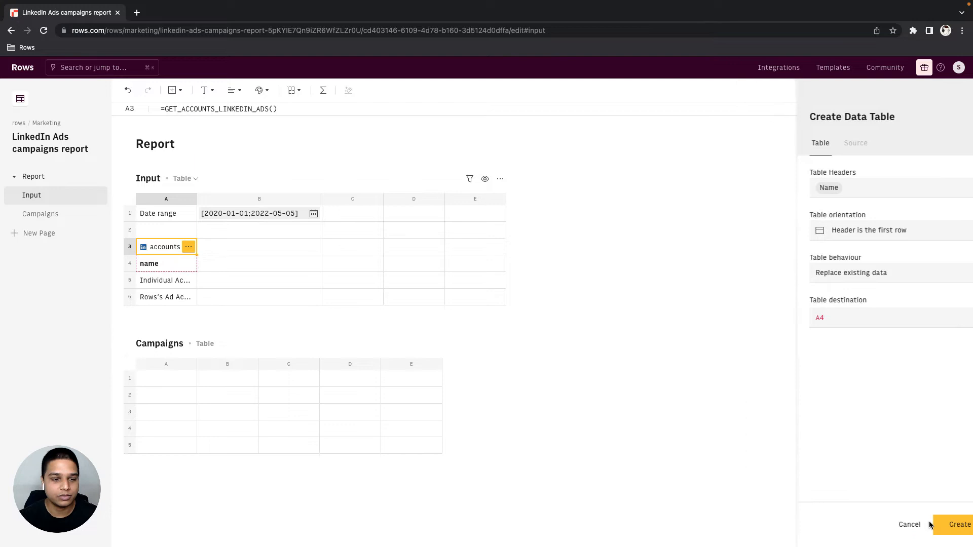
pyautogui.click(958, 525)
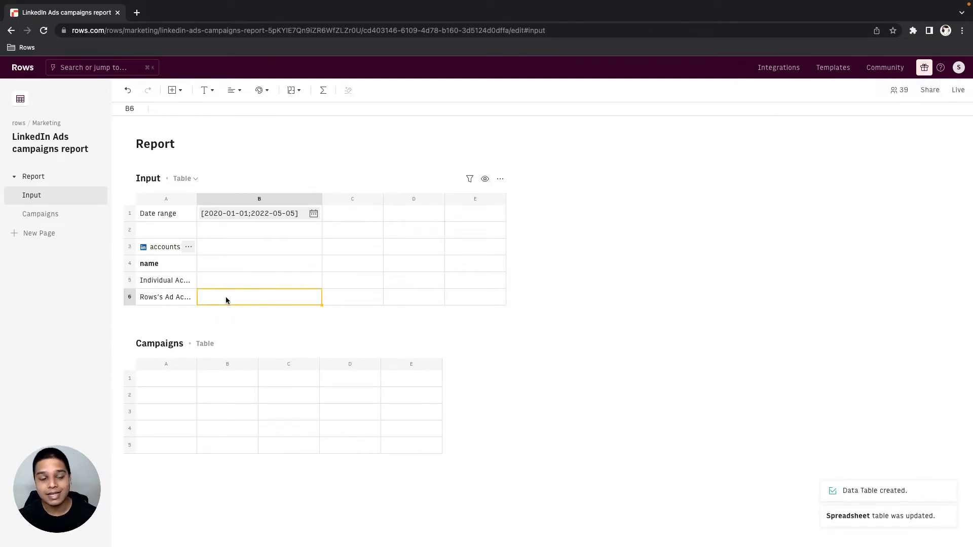
pyautogui.moveTo(185, 292)
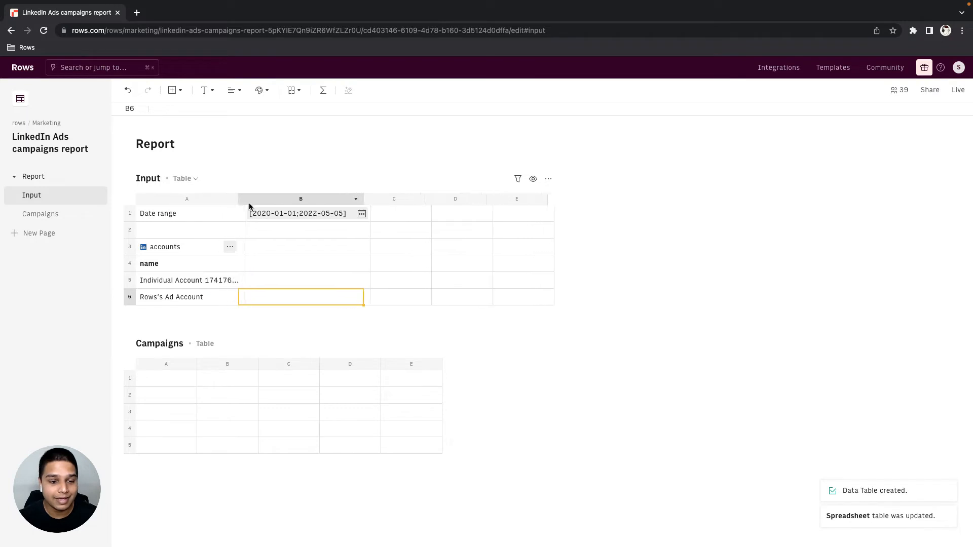
# Check the account name in A6 and select B6 beside Rows's Ad Account.
pyautogui.click(187, 297)
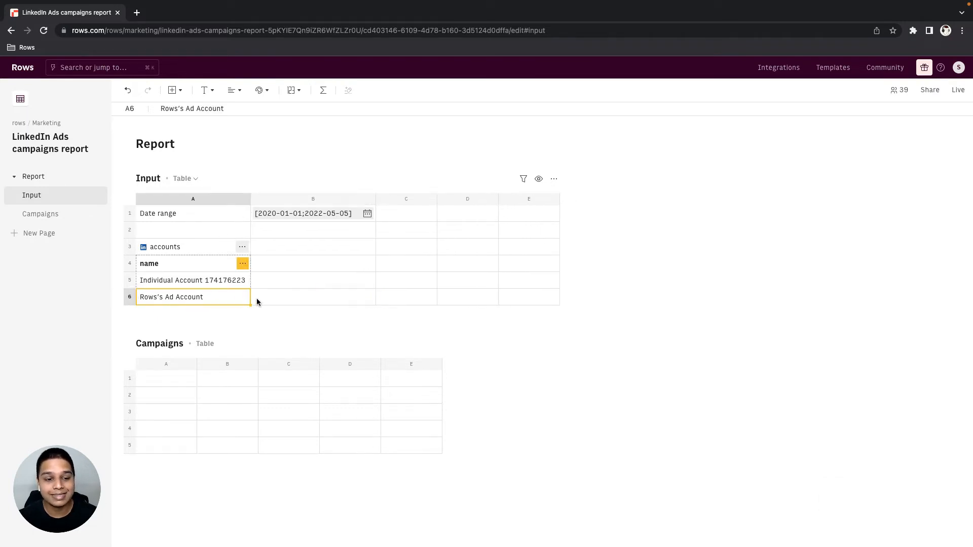
pyautogui.click(312, 297)
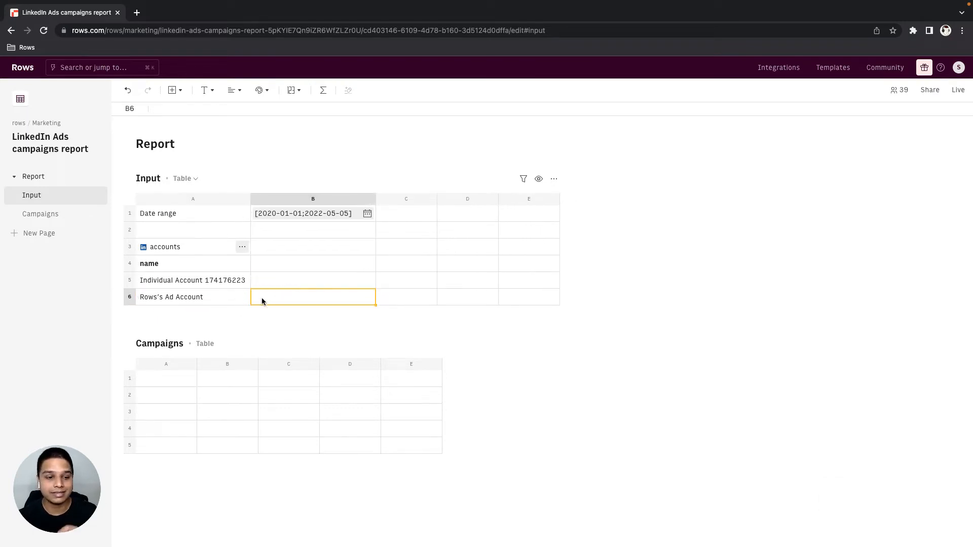
# Begin a formula in B6 reading =link to bring up LinkedIn function suggestions.
pyautogui.write('=l')
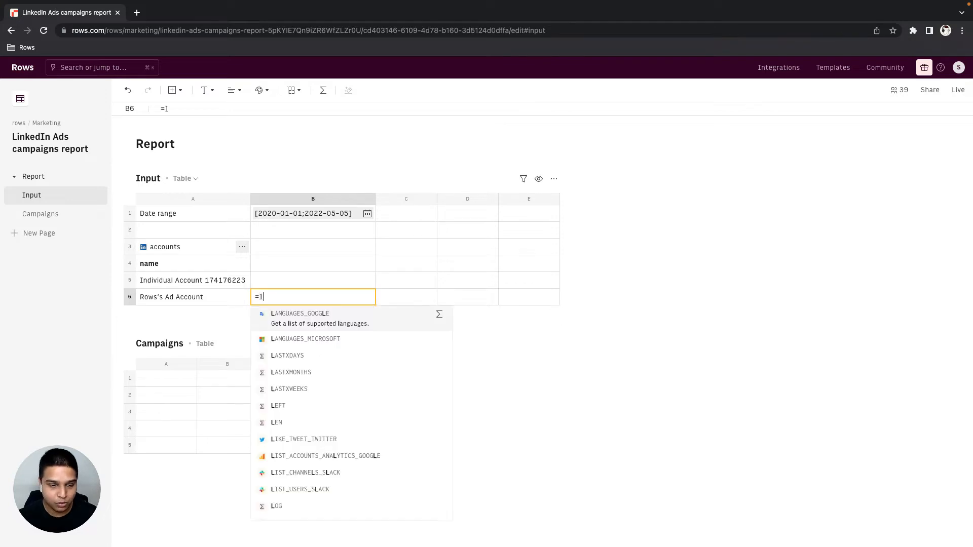
pyautogui.write('link')
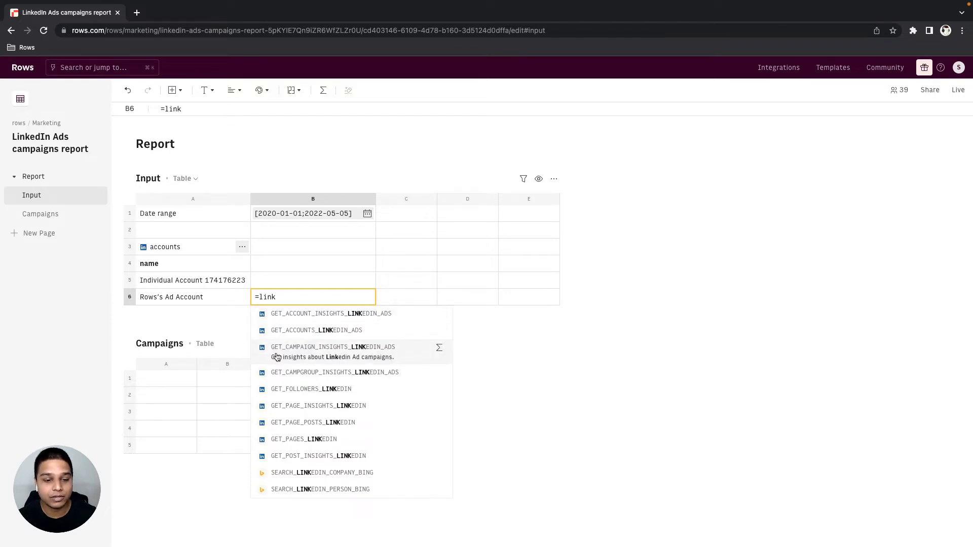
pyautogui.moveTo(438, 353)
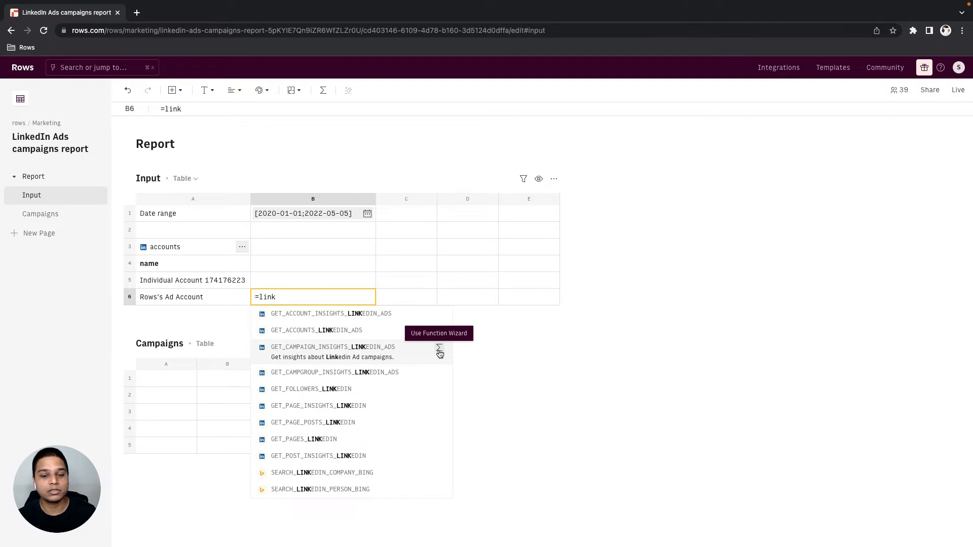
# Add GET_CAMPAIGN_INSIGHTS_LINKEDIN_ADS to B6 with account A6 and date range B1.
pyautogui.click(439, 351)
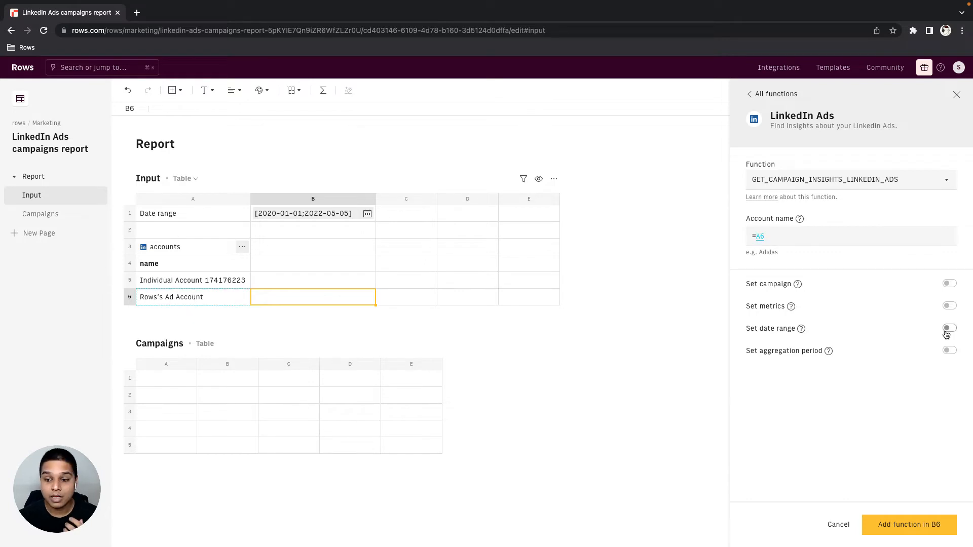
pyautogui.click(948, 328)
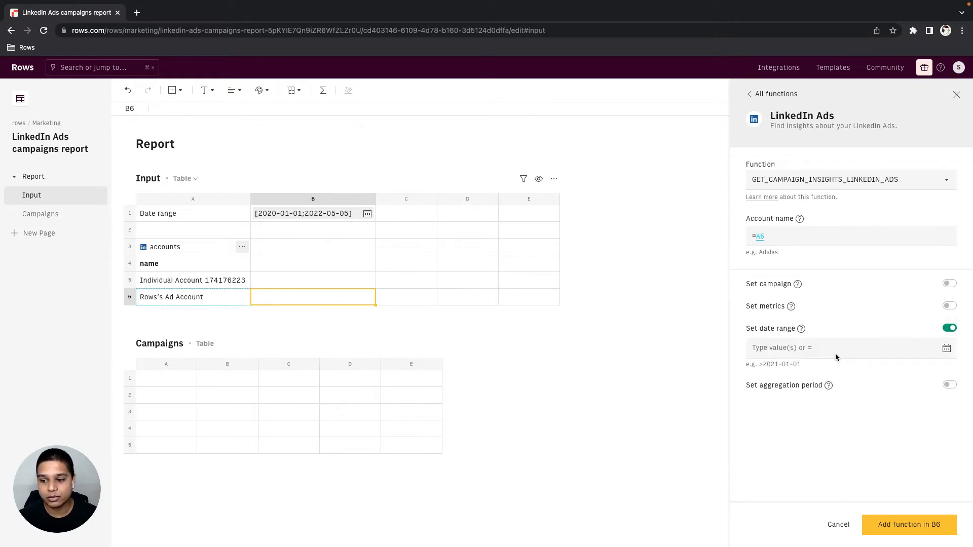
pyautogui.click(833, 349)
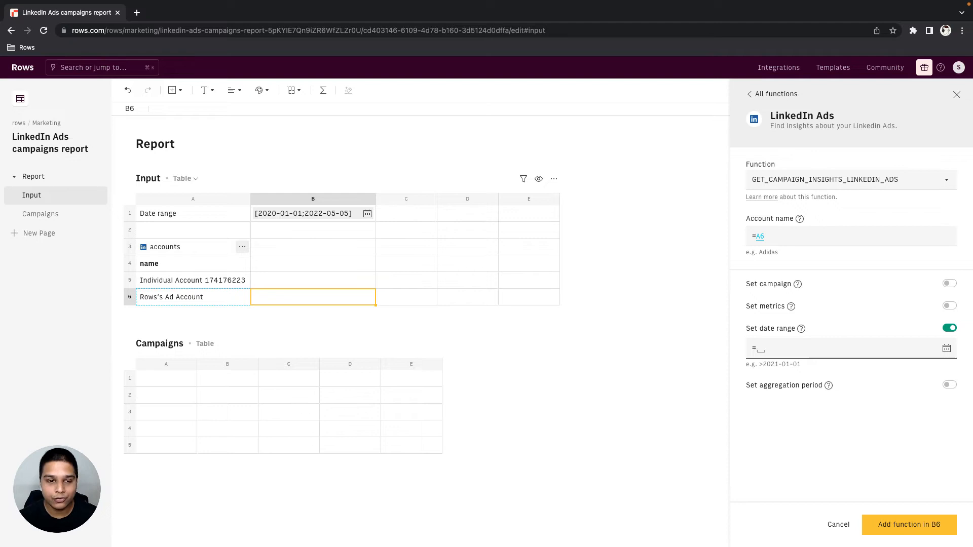
pyautogui.click(295, 213)
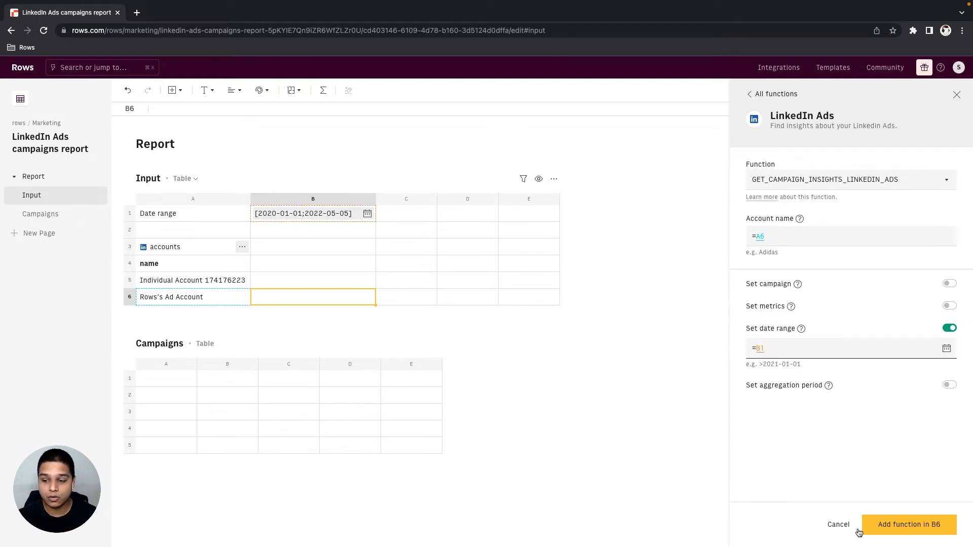
pyautogui.click(909, 525)
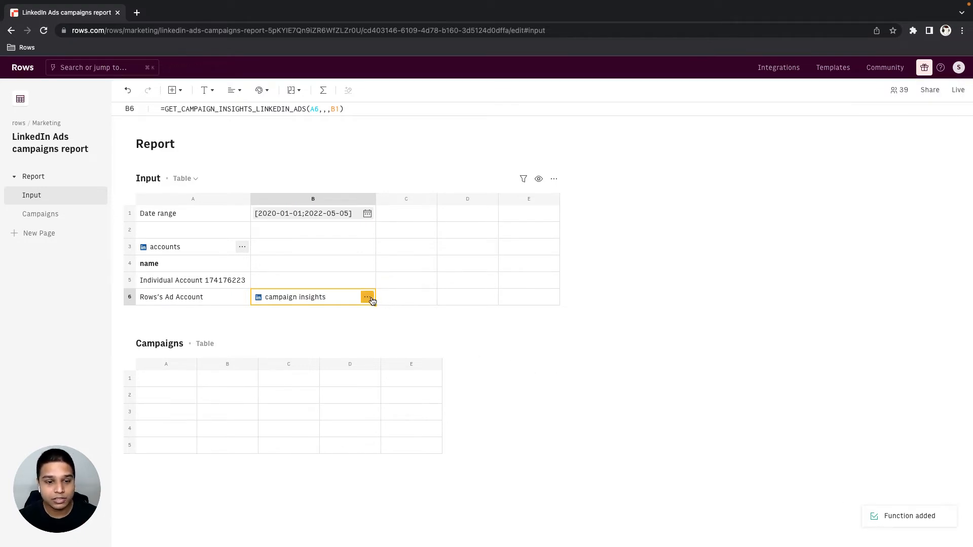
# Choose Create Data Table from the B6 campaign insights cell menu.
pyautogui.click(367, 297)
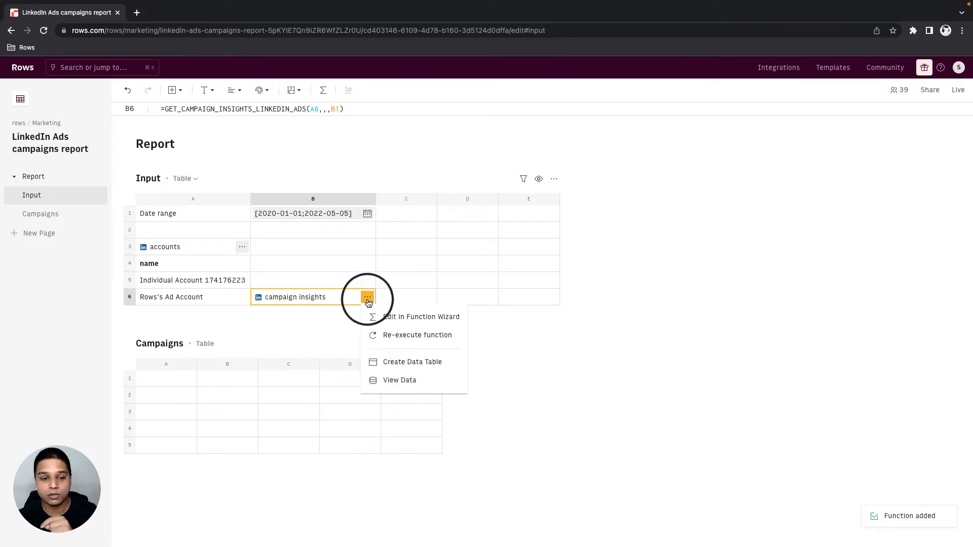
pyautogui.moveTo(440, 373)
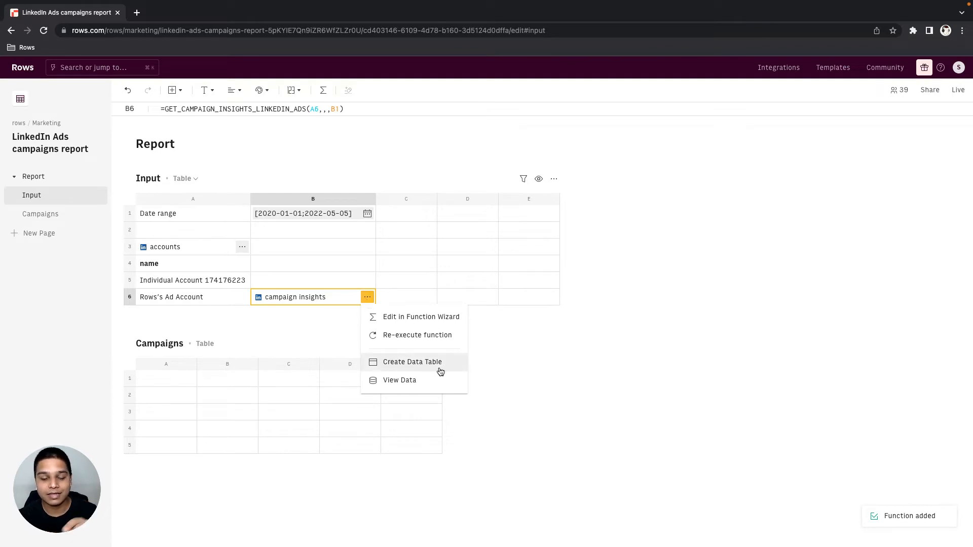
pyautogui.click(412, 362)
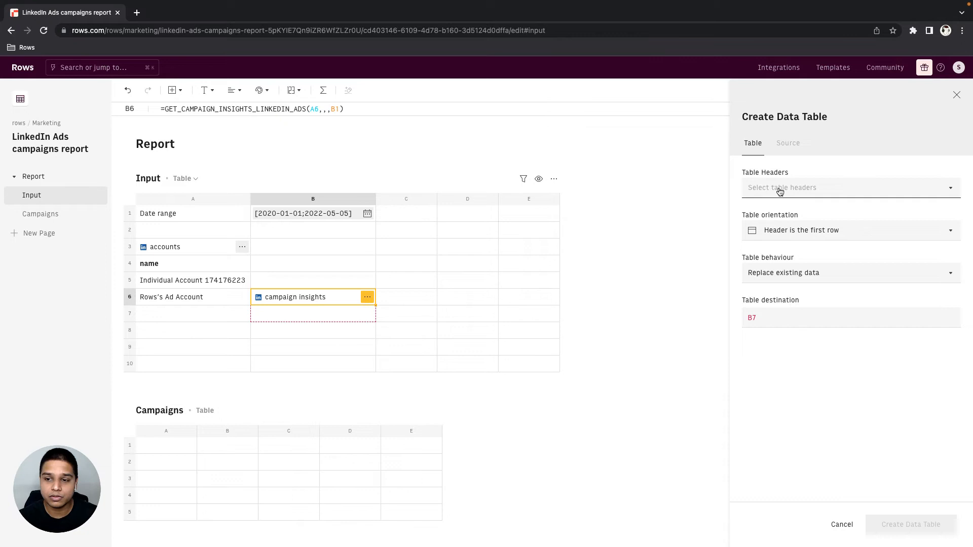
# Select all headers except Account name and create the table at 'Campaigns'!A1.
pyautogui.click(851, 187)
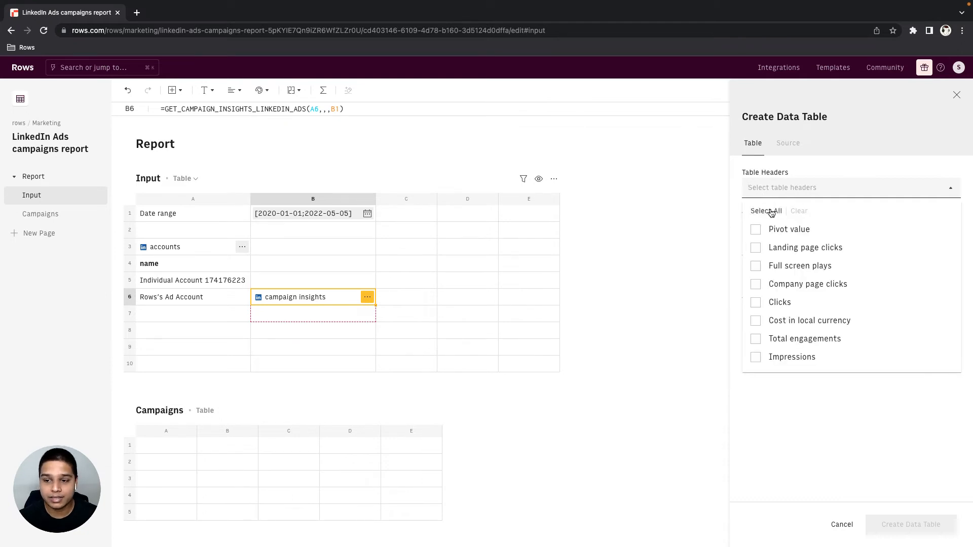
pyautogui.click(766, 210)
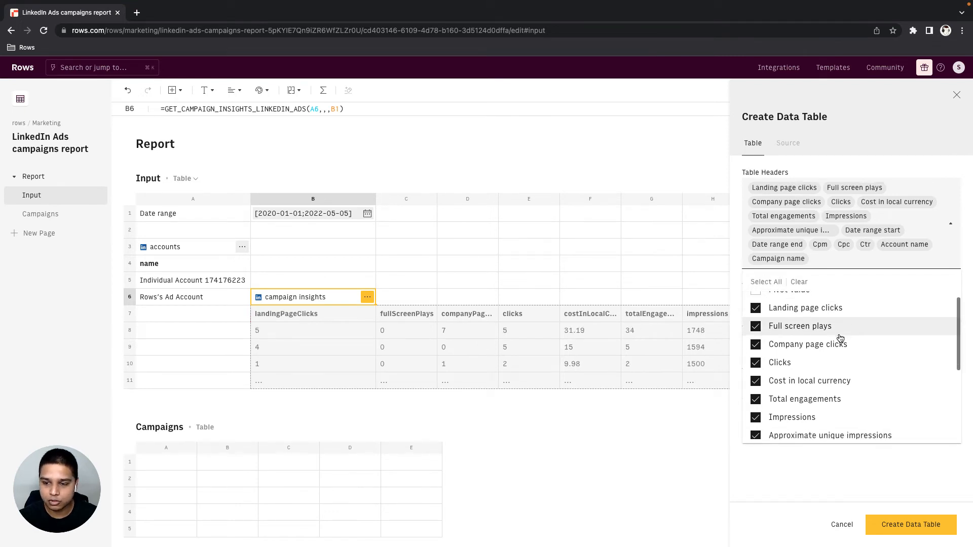
pyautogui.scroll(-3)
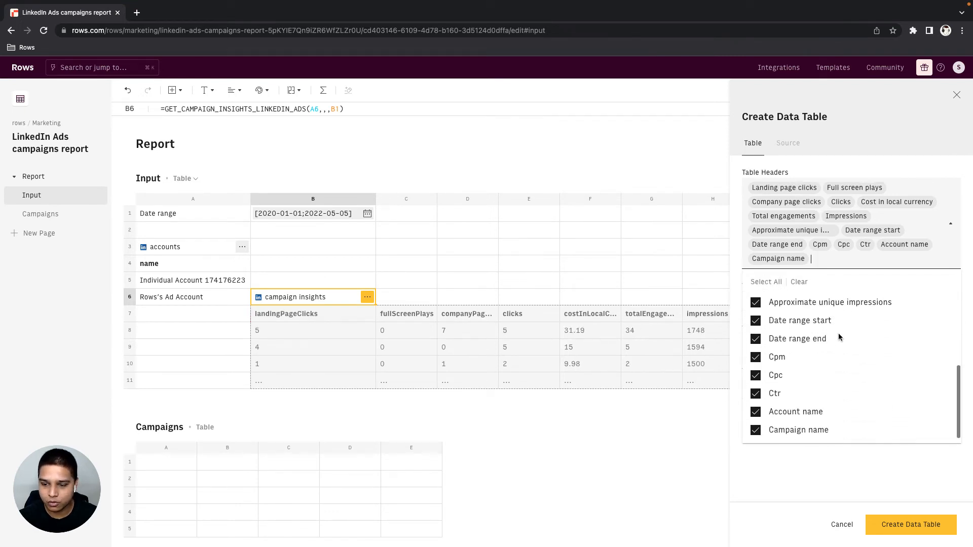
pyautogui.click(755, 415)
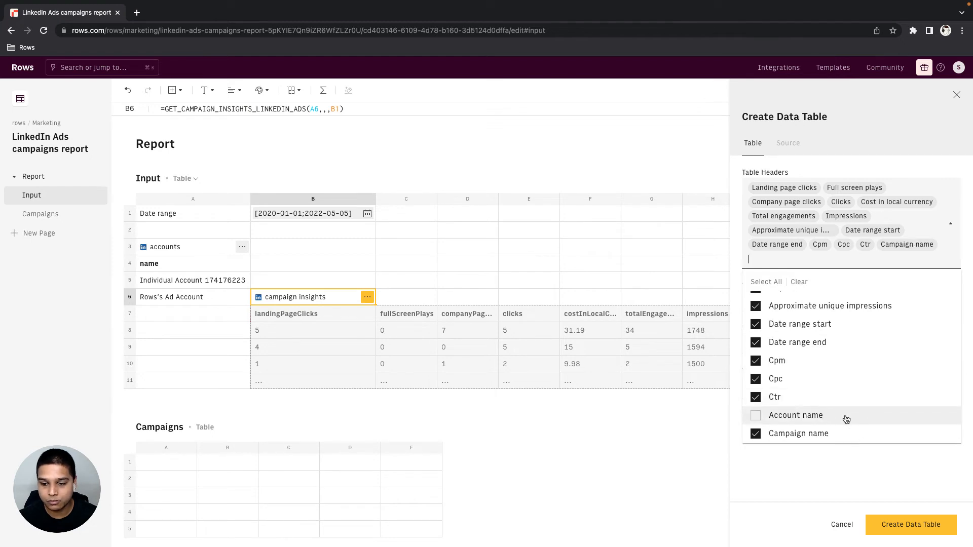
pyautogui.click(950, 224)
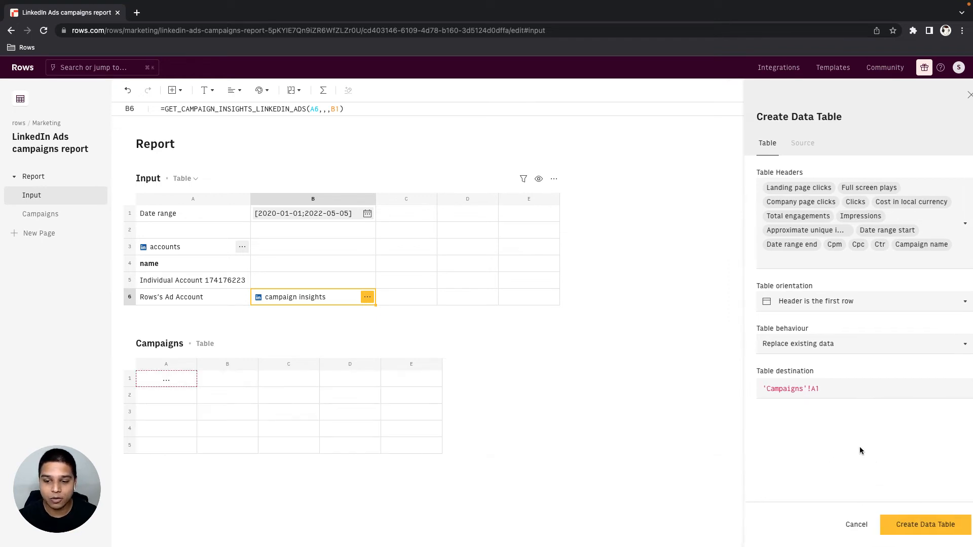
pyautogui.click(926, 525)
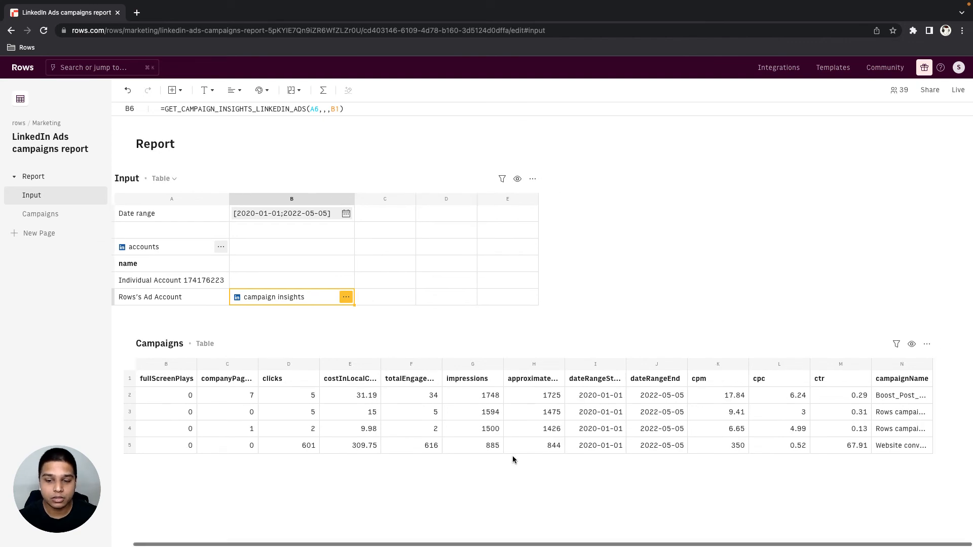
pyautogui.moveTo(793, 424)
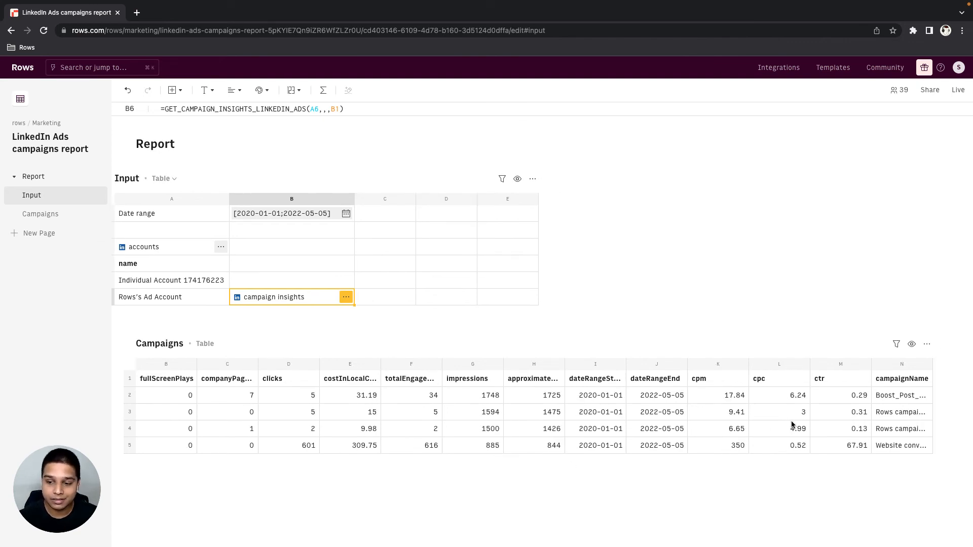
# Select columns cpm through campaignName in Campaigns and bring up the Insert list.
pyautogui.click(902, 364)
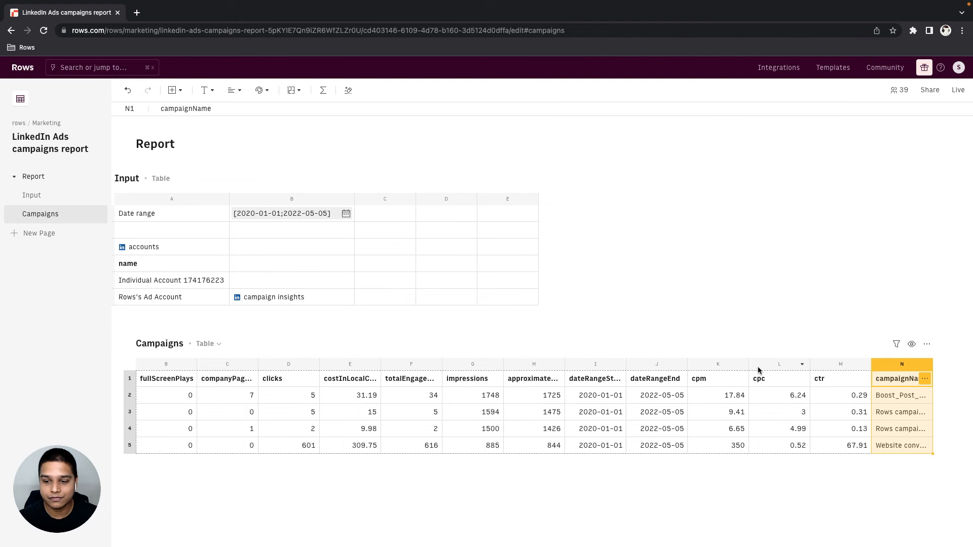
pyautogui.click(717, 364)
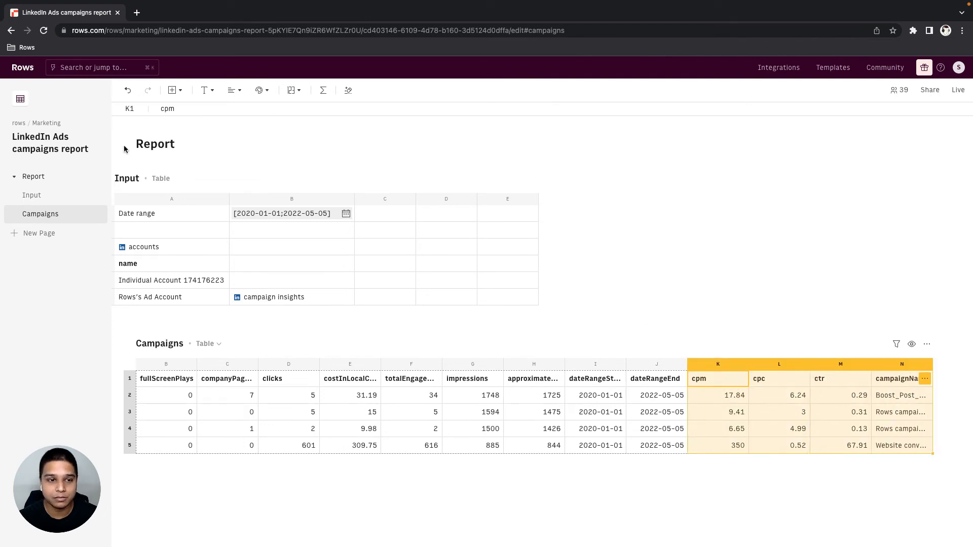
pyautogui.click(173, 91)
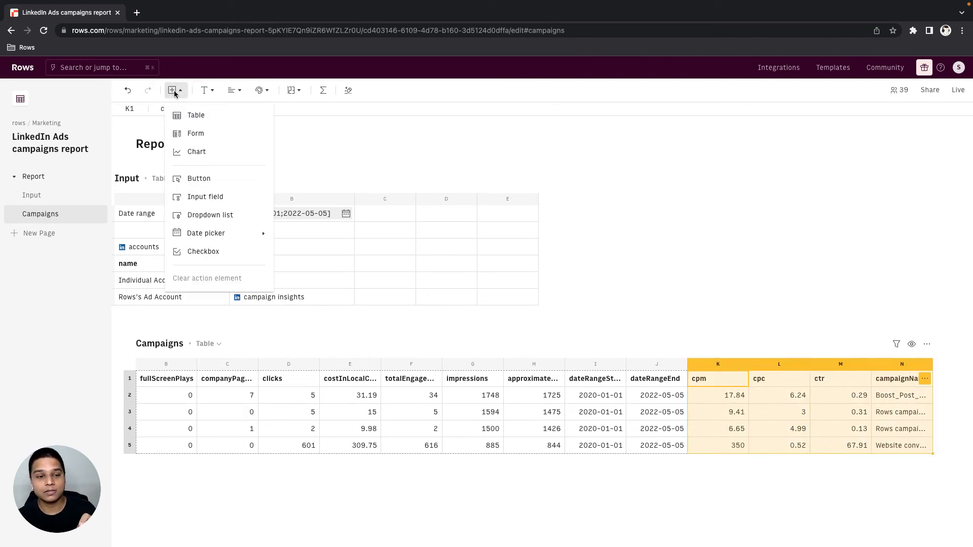
# Insert a line chart with campaignName as main axis and cpm as the third series.
pyautogui.click(196, 152)
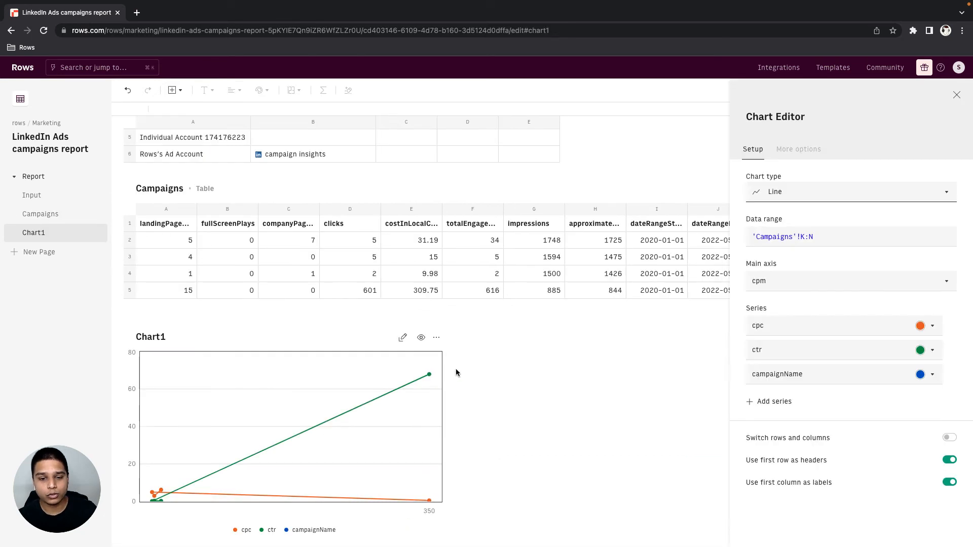
pyautogui.moveTo(798, 294)
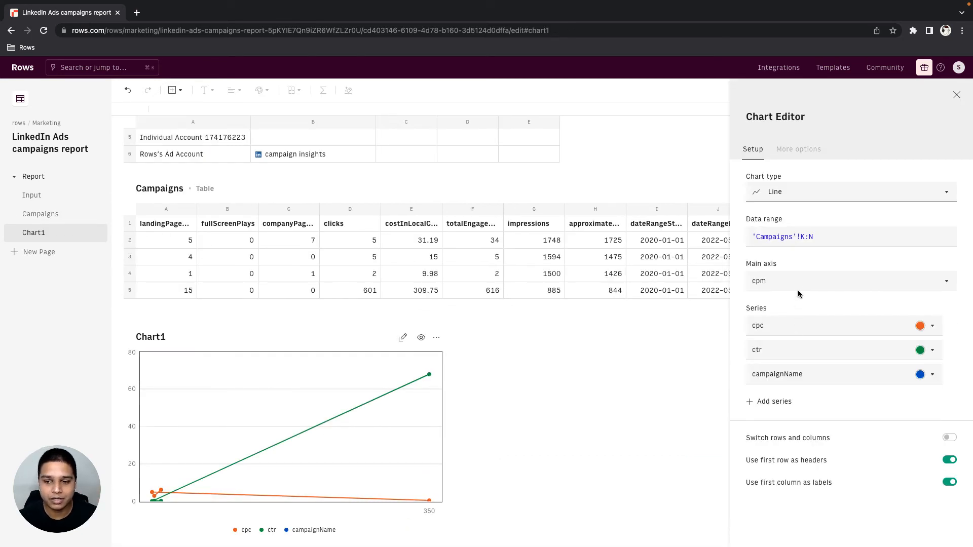
pyautogui.moveTo(810, 280)
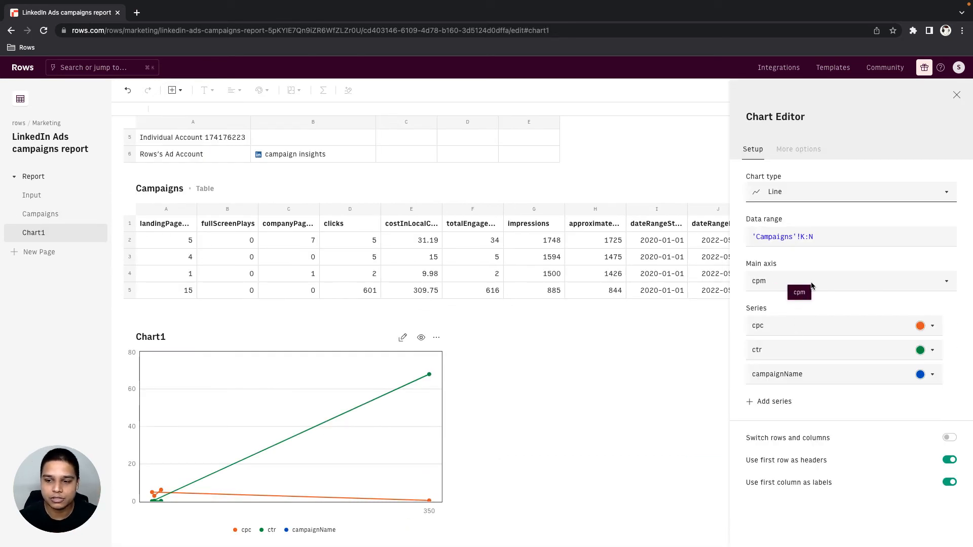
pyautogui.click(850, 281)
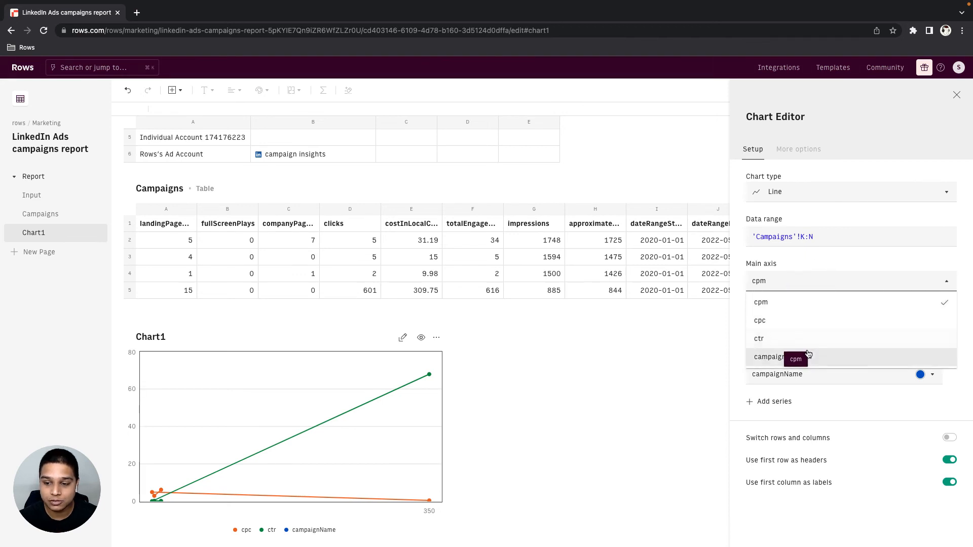
pyautogui.click(768, 357)
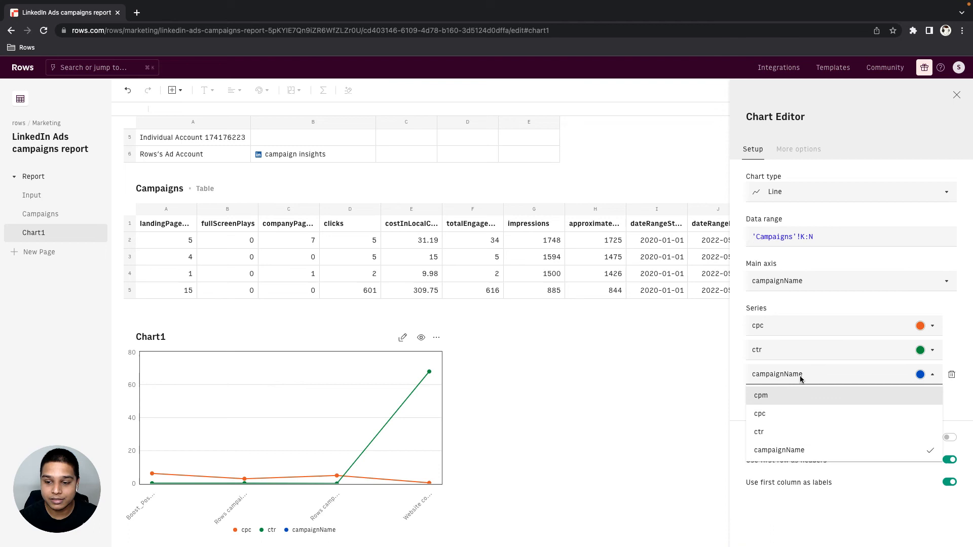
pyautogui.click(760, 395)
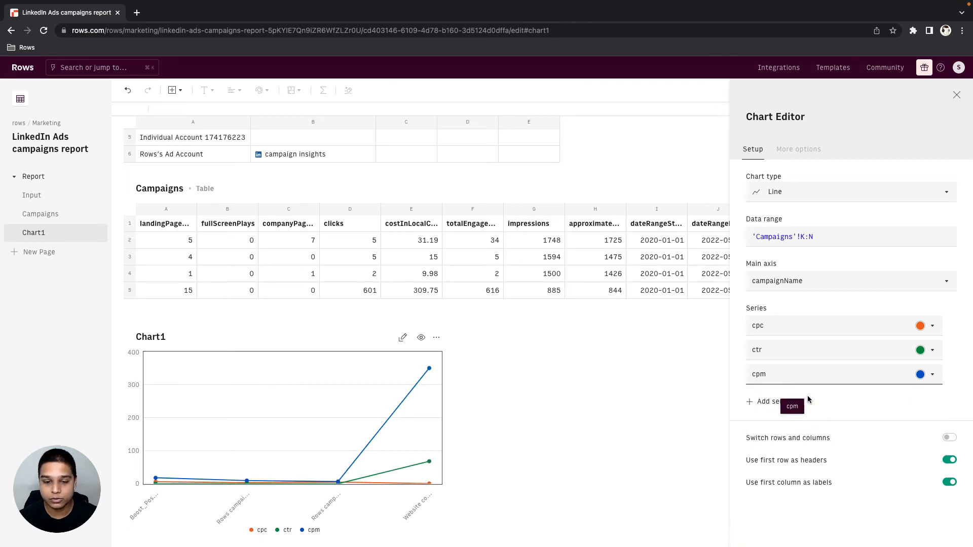
pyautogui.click(799, 149)
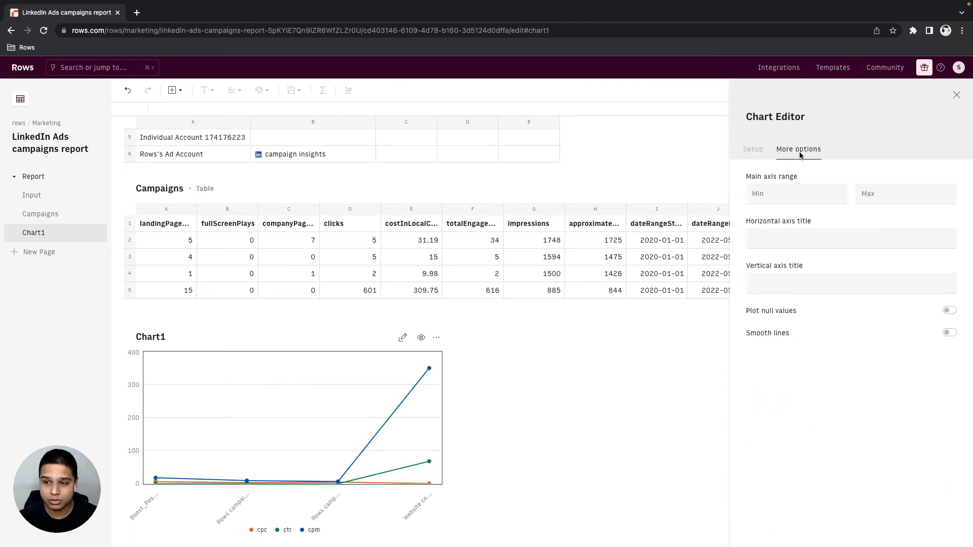
# Turn on smooth lines and delete the cpm series, leaving cpc and ctr.
pyautogui.click(949, 332)
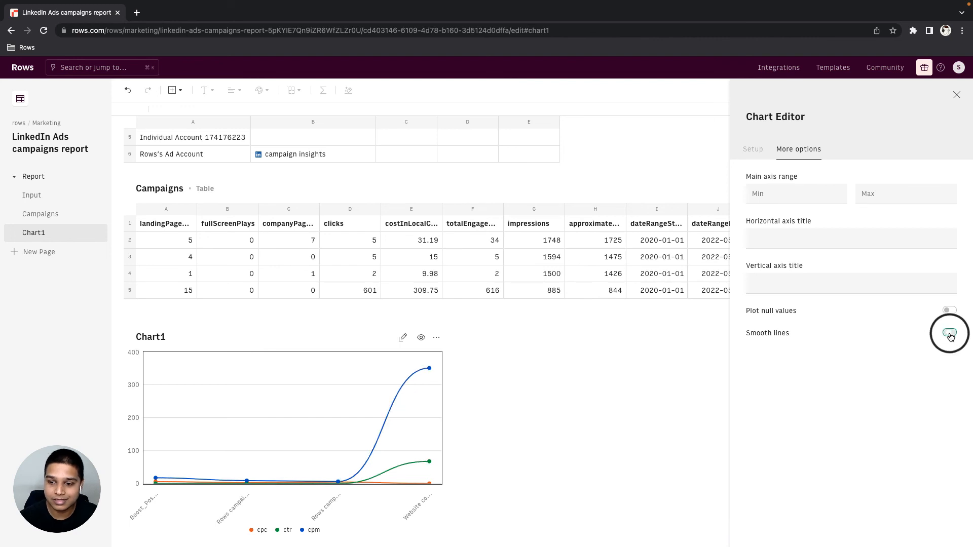
pyautogui.click(949, 333)
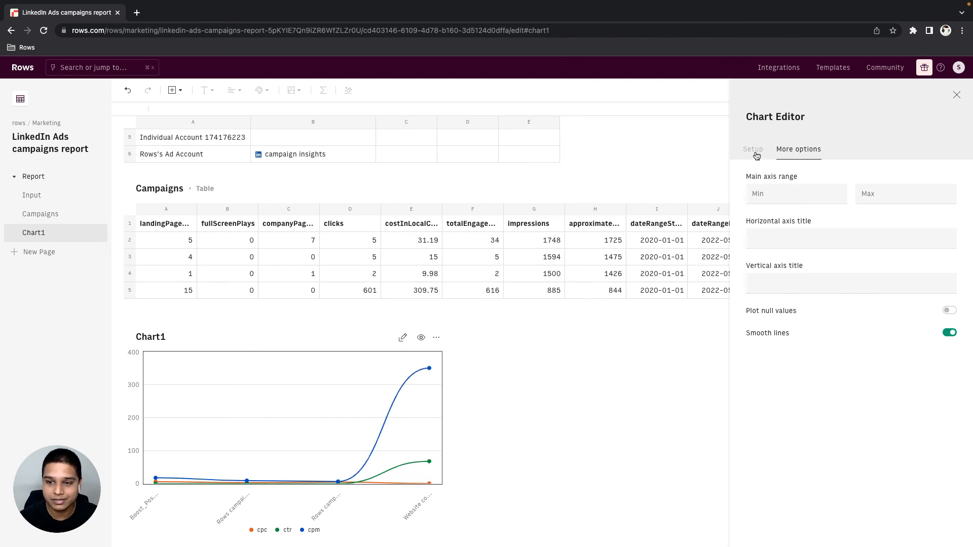
pyautogui.click(752, 149)
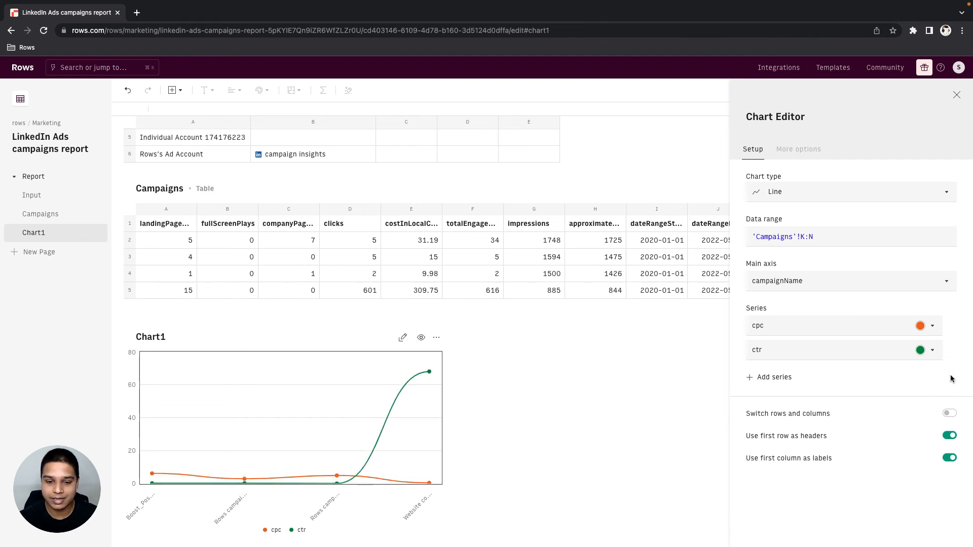
# Remove the ctr series and make Chart1 a bar chart of cpc by campaign name.
pyautogui.click(932, 349)
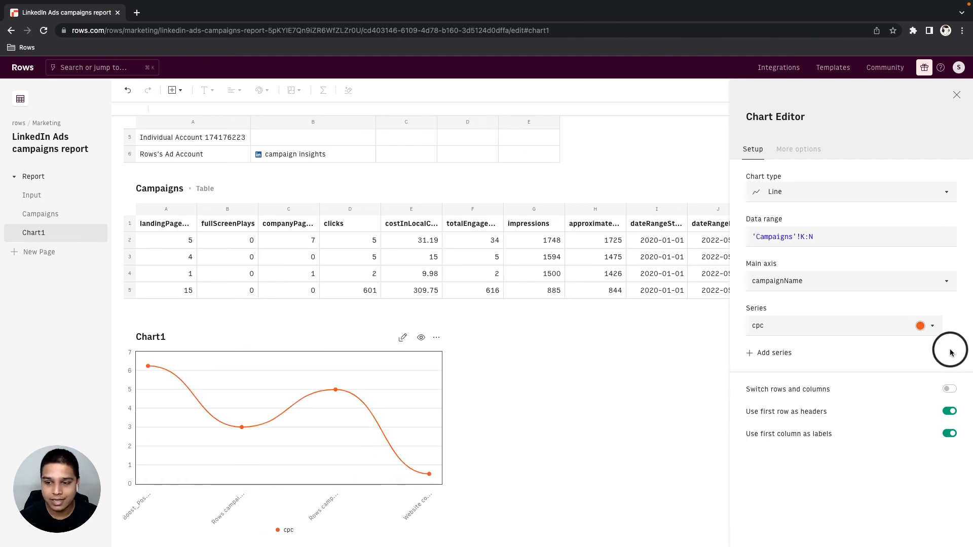
pyautogui.moveTo(946, 353)
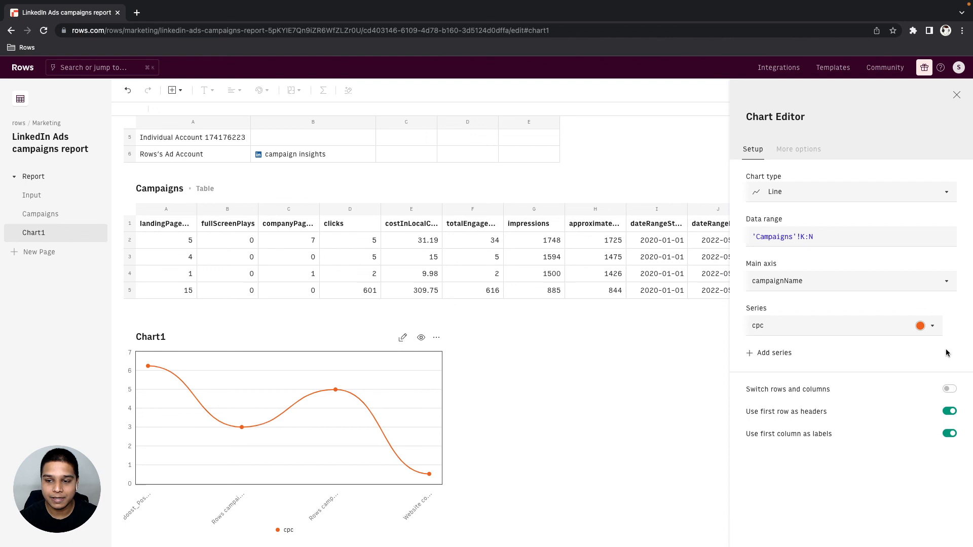
pyautogui.click(850, 192)
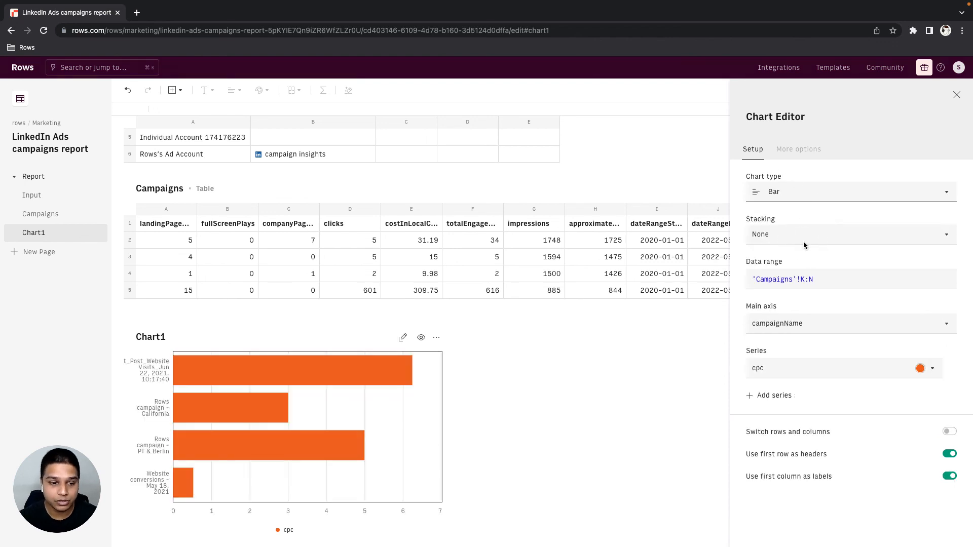
pyautogui.moveTo(803, 253)
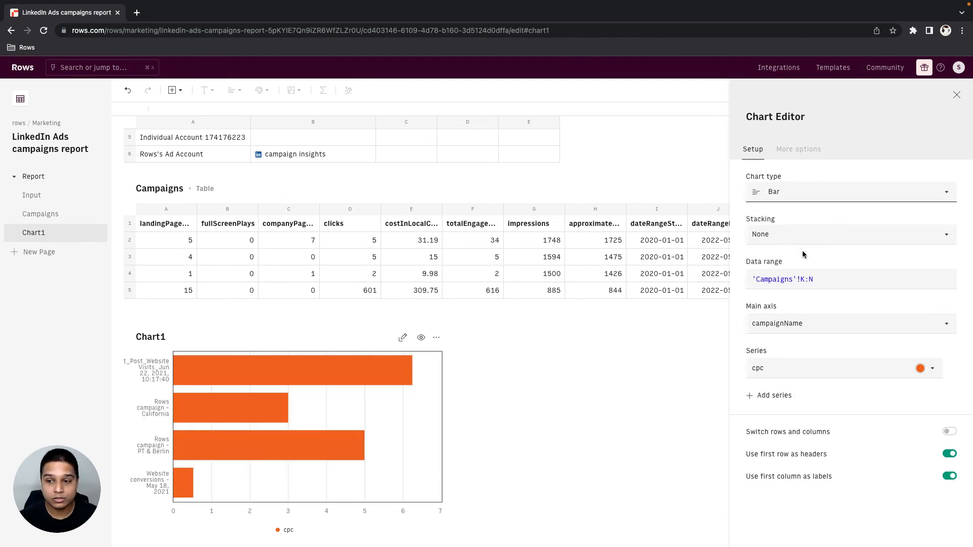
pyautogui.click(957, 95)
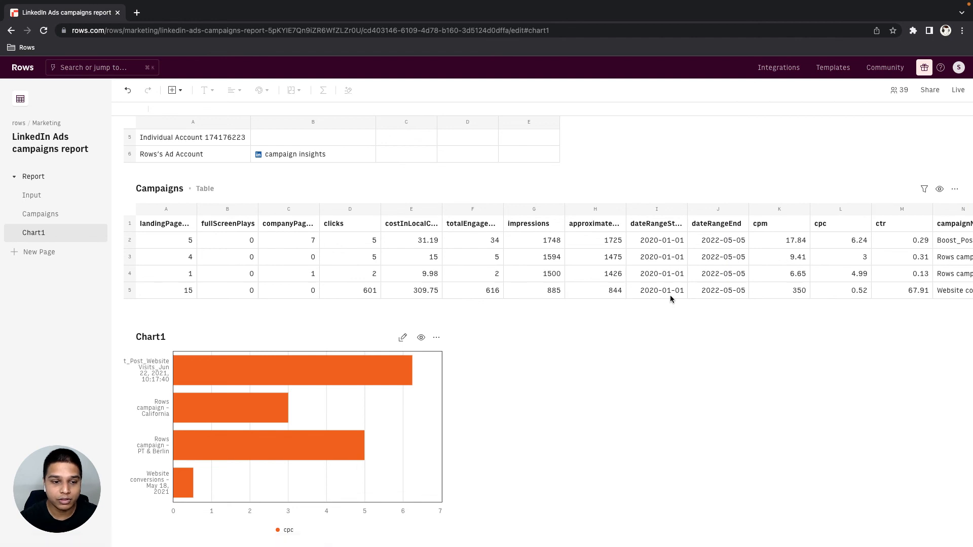
# Rename the chart and its page to Report, then return to the Input table.
pyautogui.write('Report')
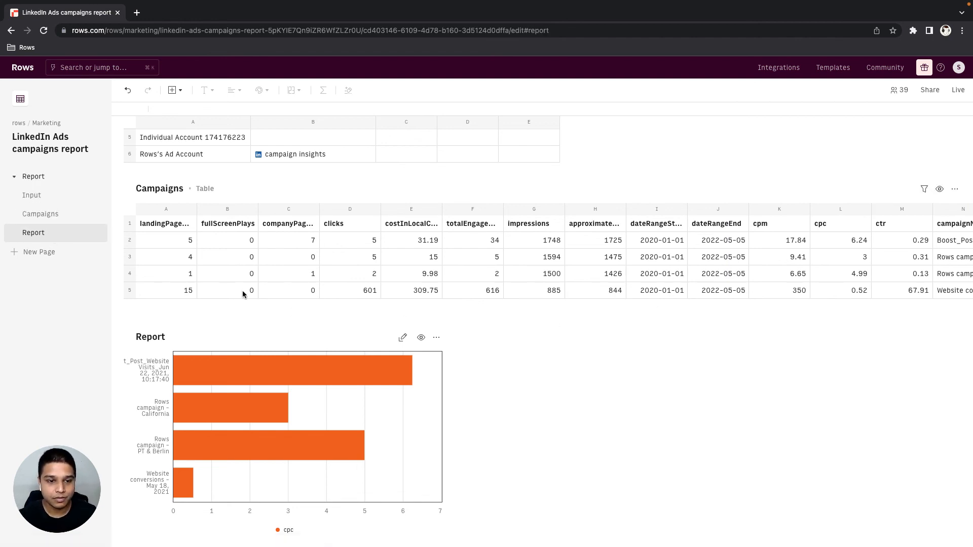
pyautogui.scroll(3)
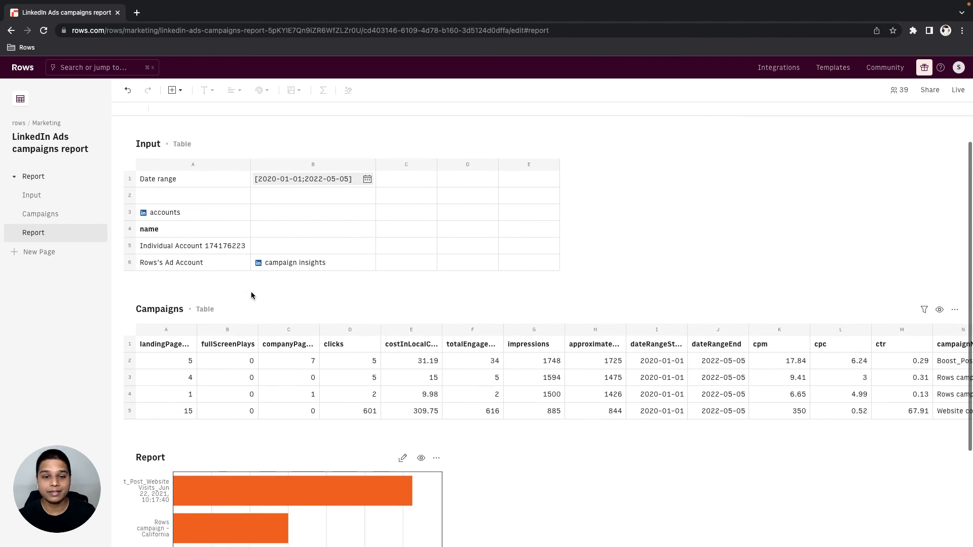